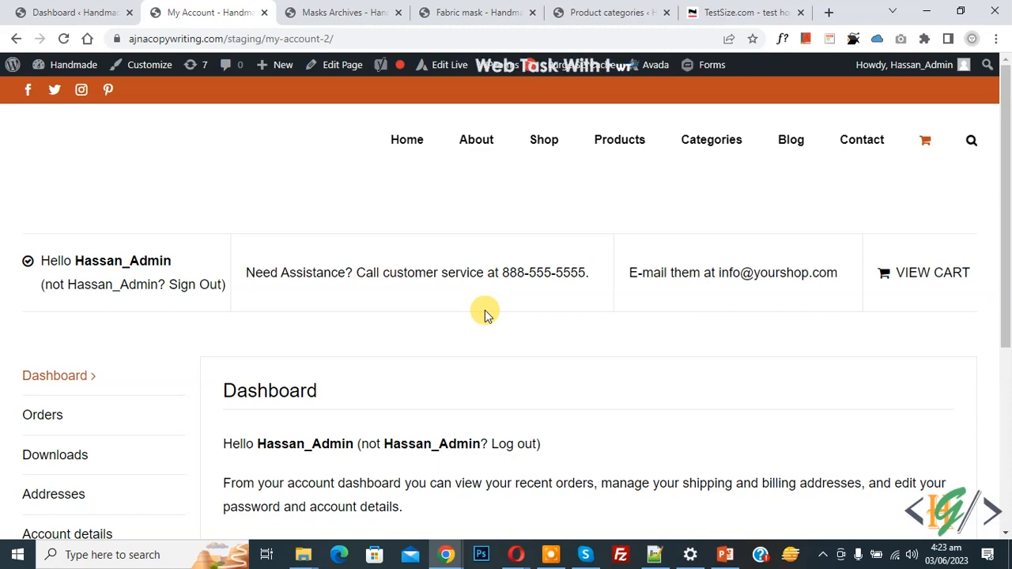
mouse_move(484, 291)
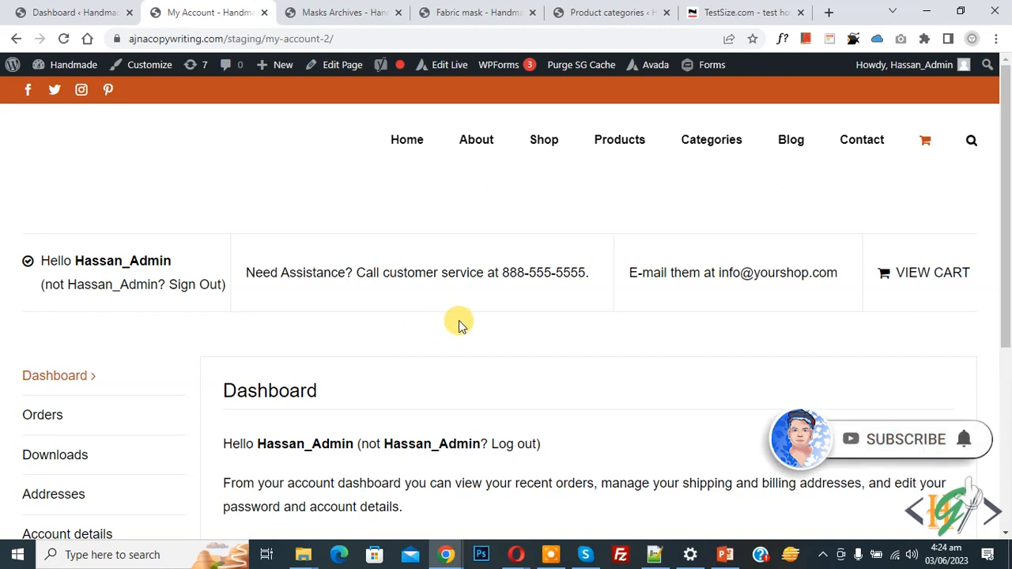
mouse_move(462, 332)
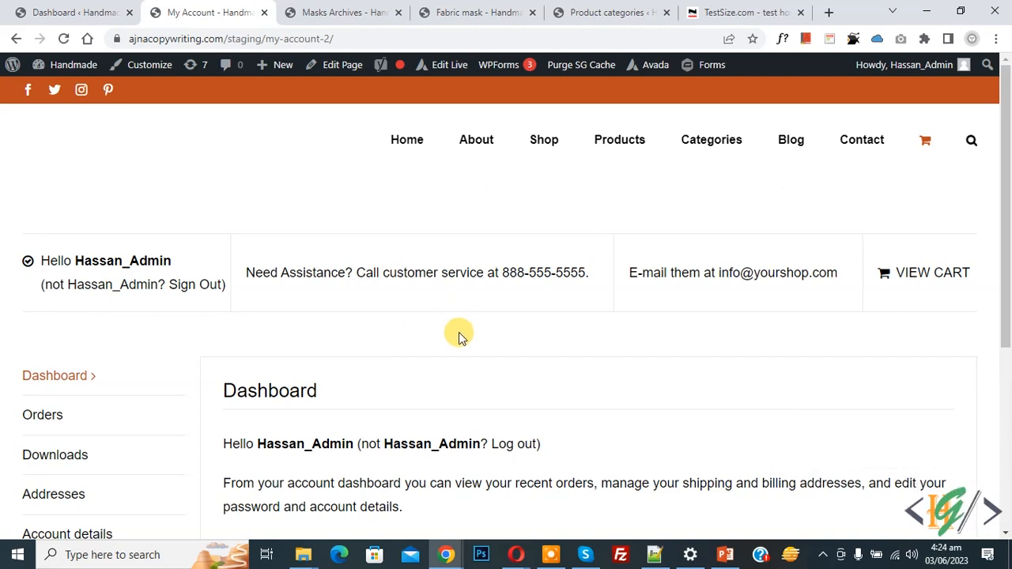
mouse_move(419, 360)
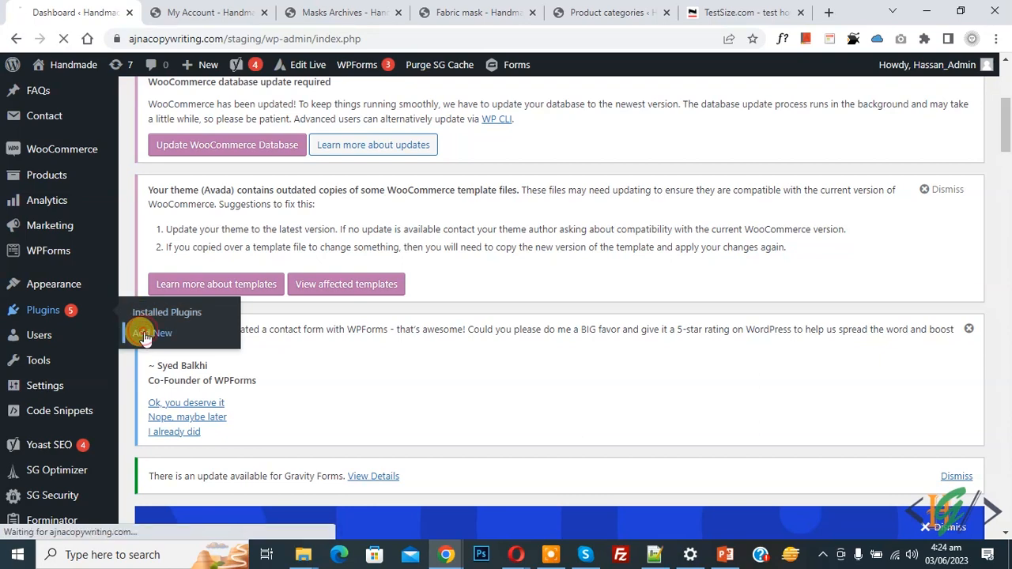
Step: Search the Add Plugins directory for 'wpcode' and confirm WPCode is listed as Active
click(151, 332)
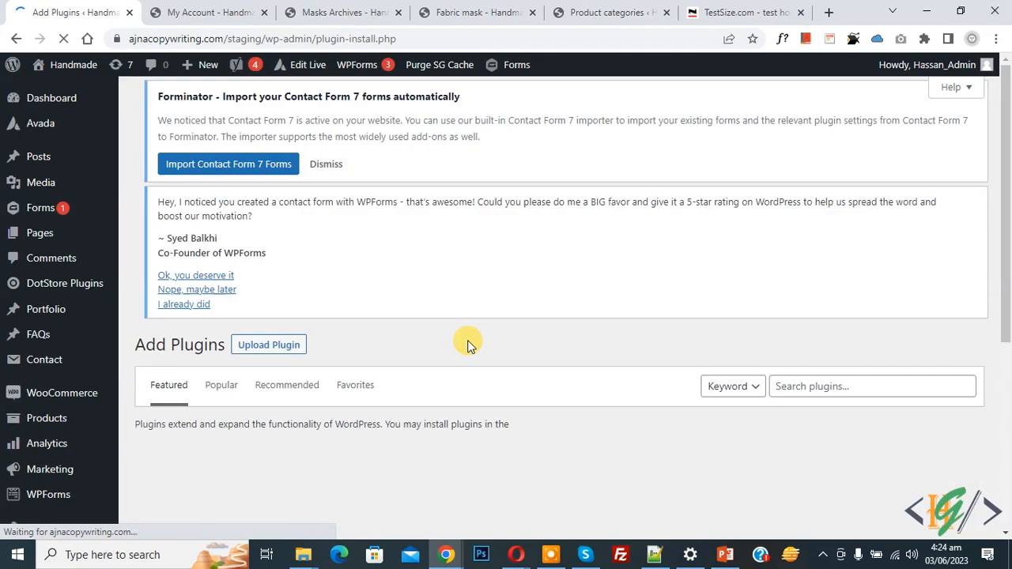
click(869, 246)
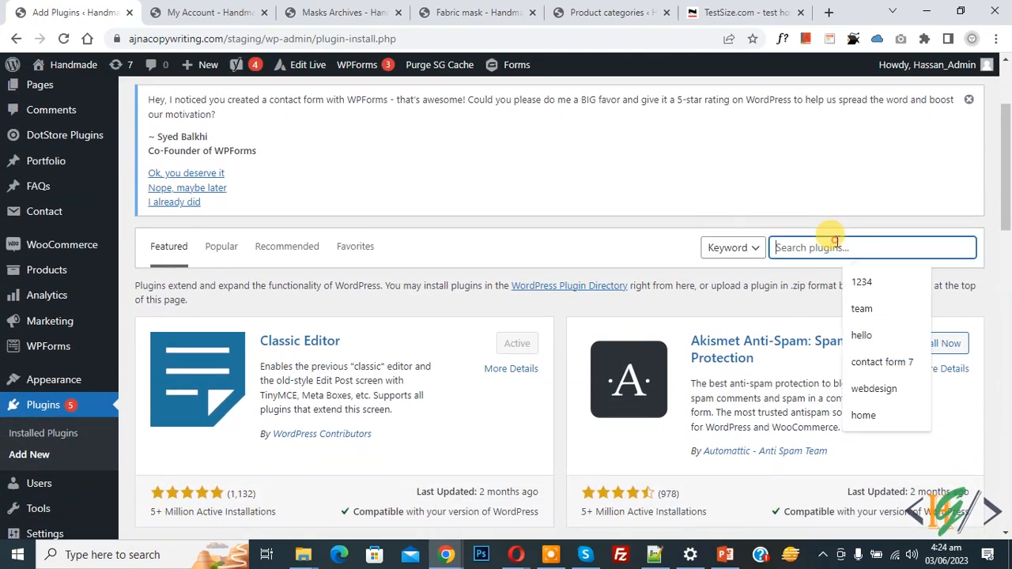
text(wpcode)
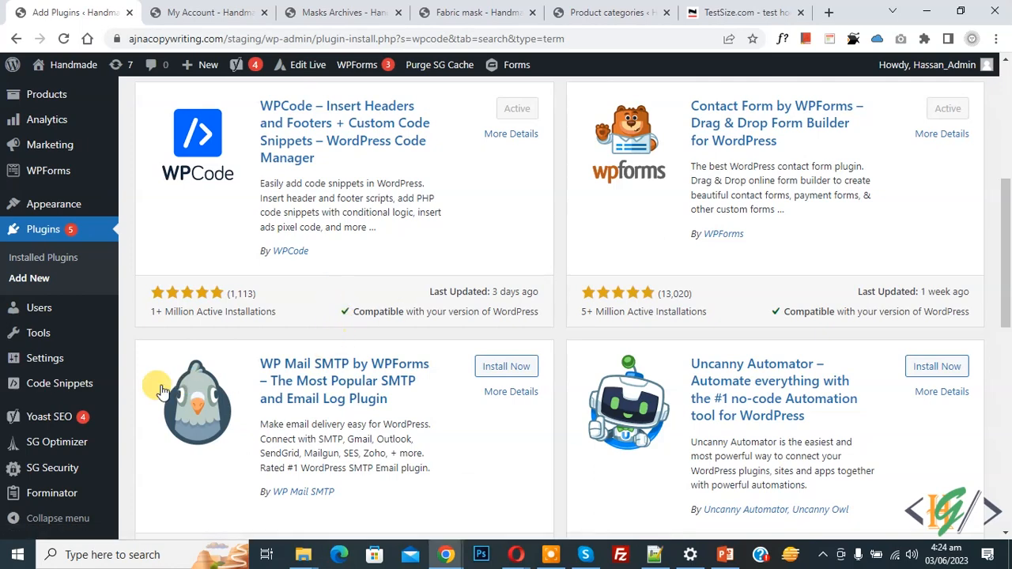
mouse_move(60, 384)
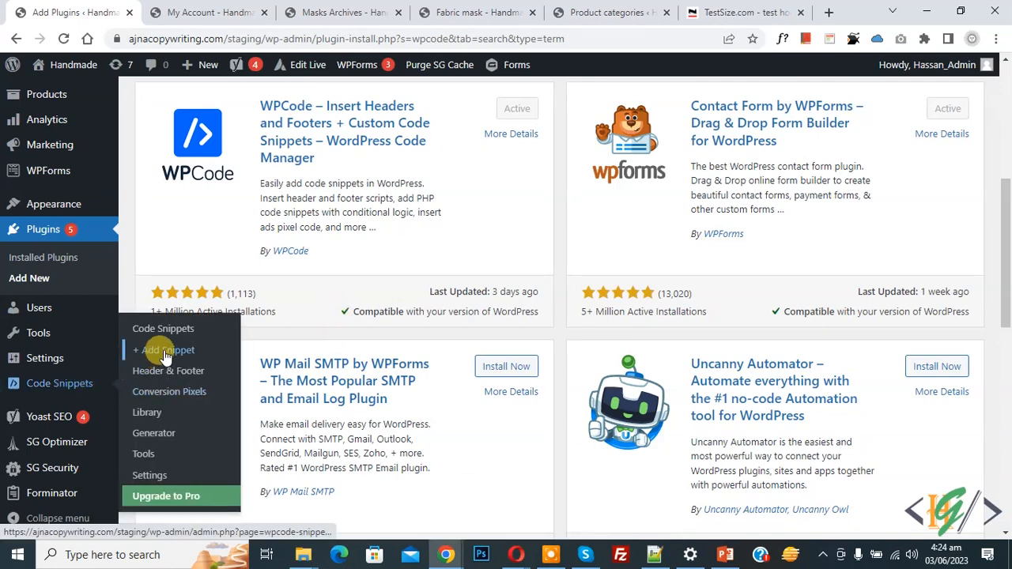
Step: Start a new blank WPCode snippet from 'Add Your Custom Code' and select its title field
click(164, 349)
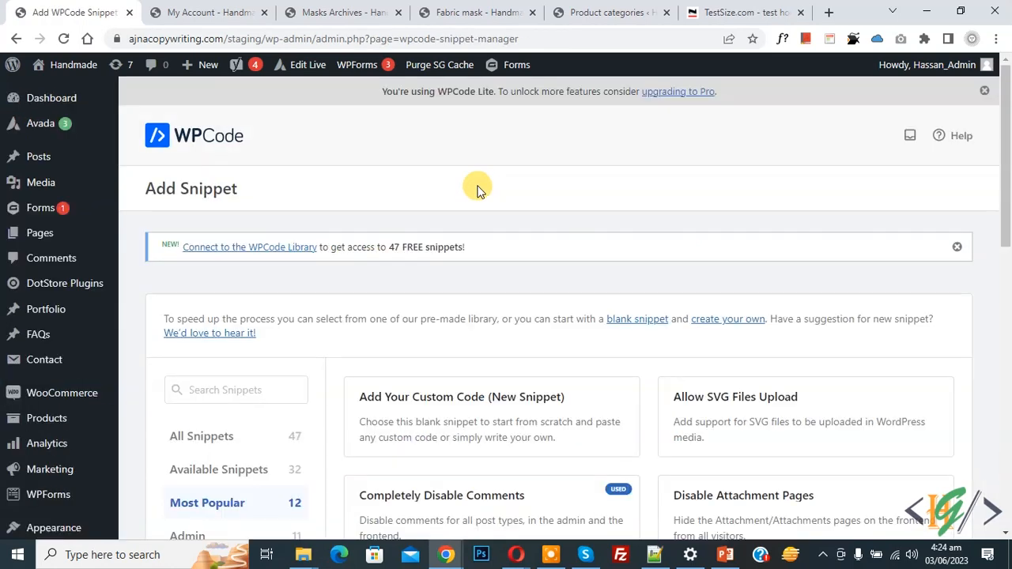
scroll(down, 3)
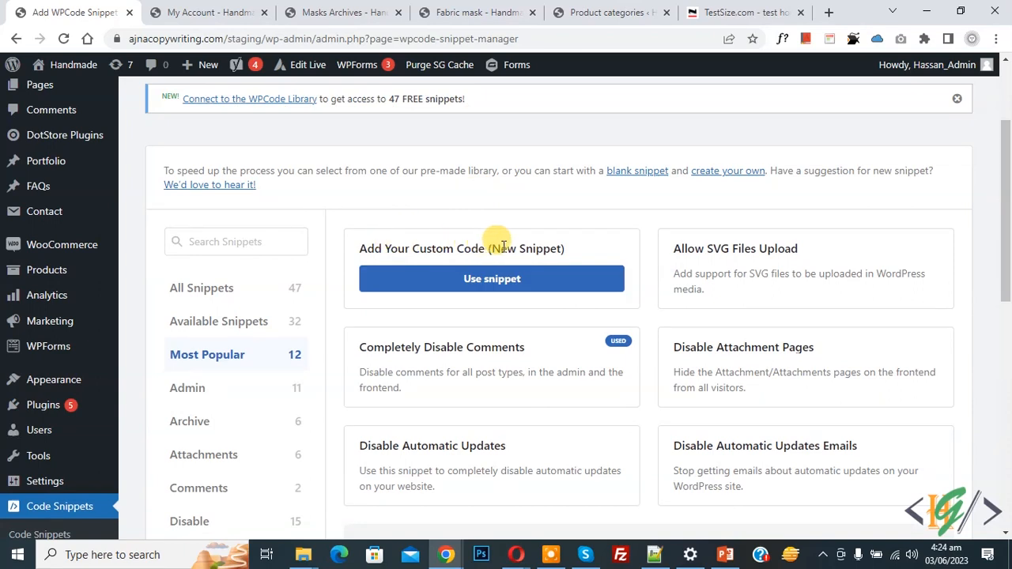
click(490, 278)
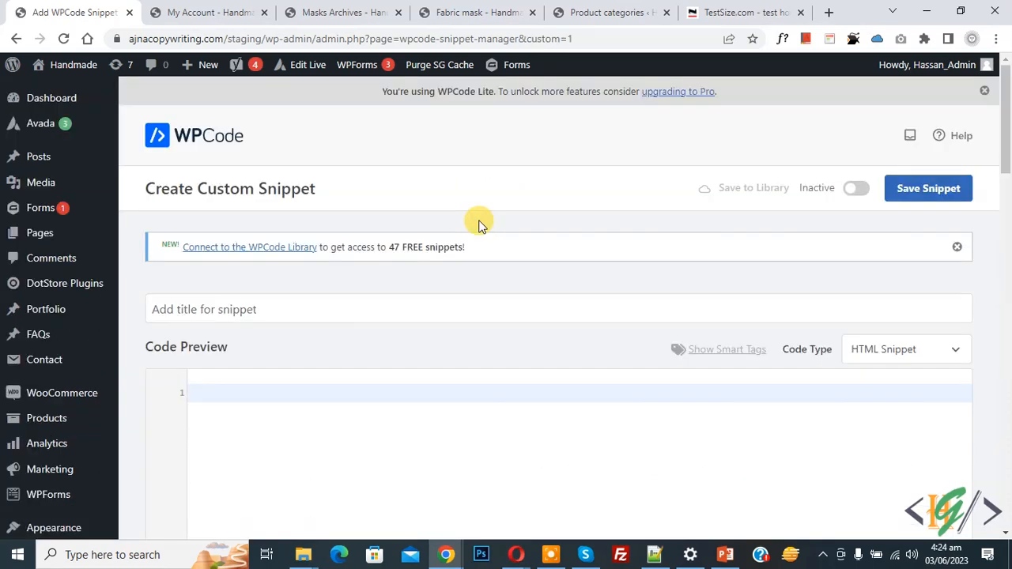
triple_click(230, 188)
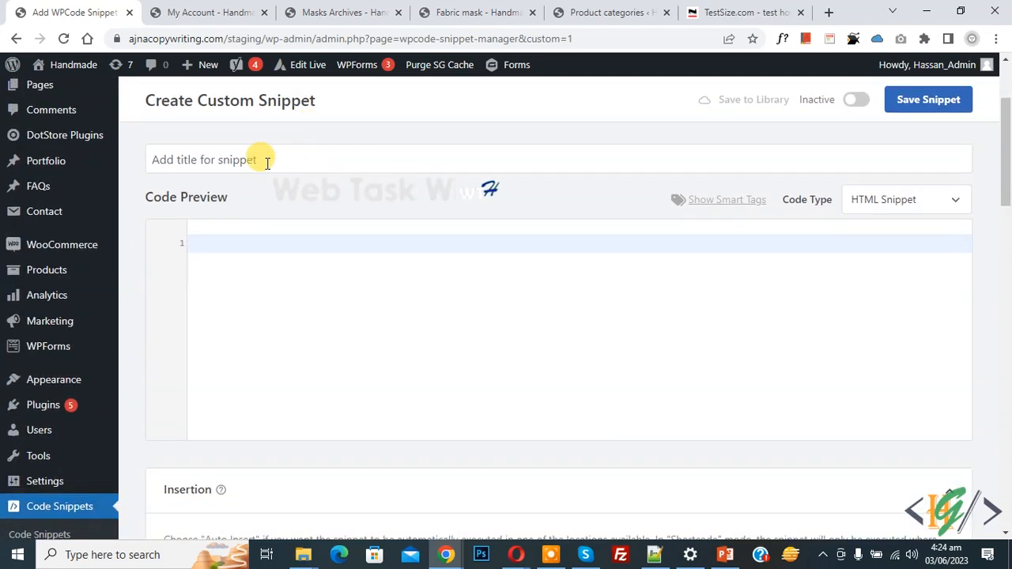
mouse_move(505, 211)
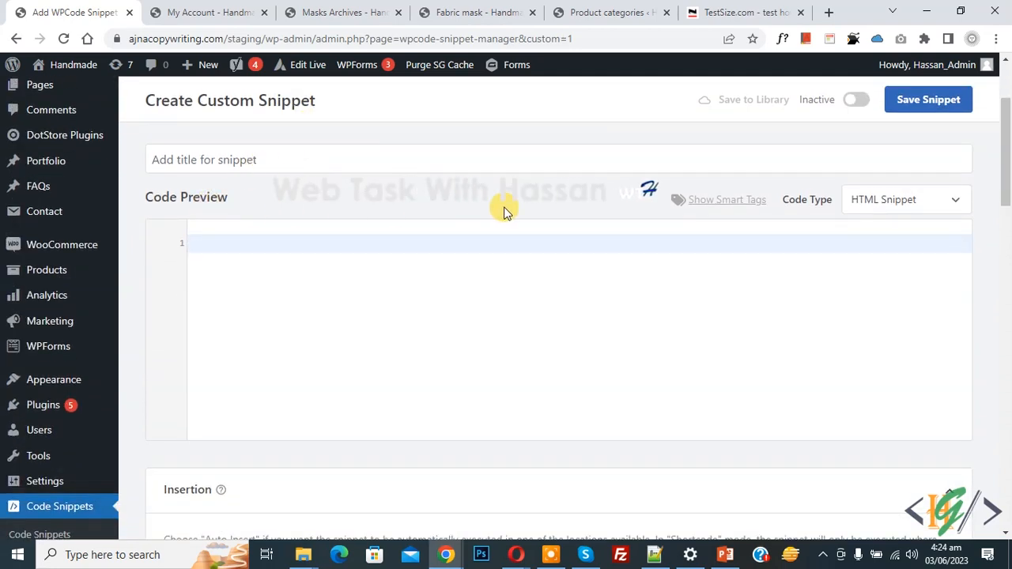
Step: Set the snippet to PHP with the Dashboard-removal code, toggle it Active and save it
click(905, 199)
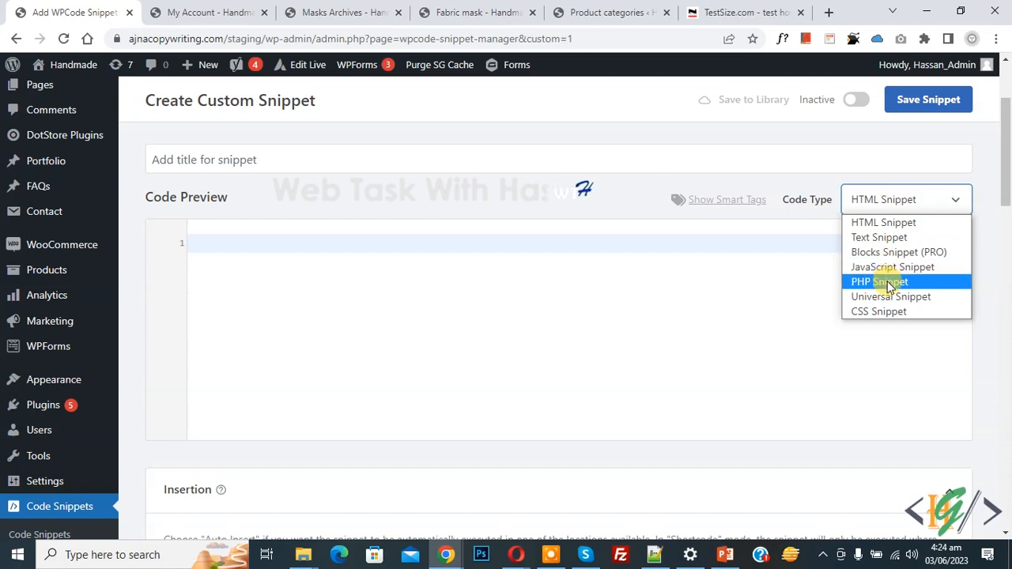
click(879, 281)
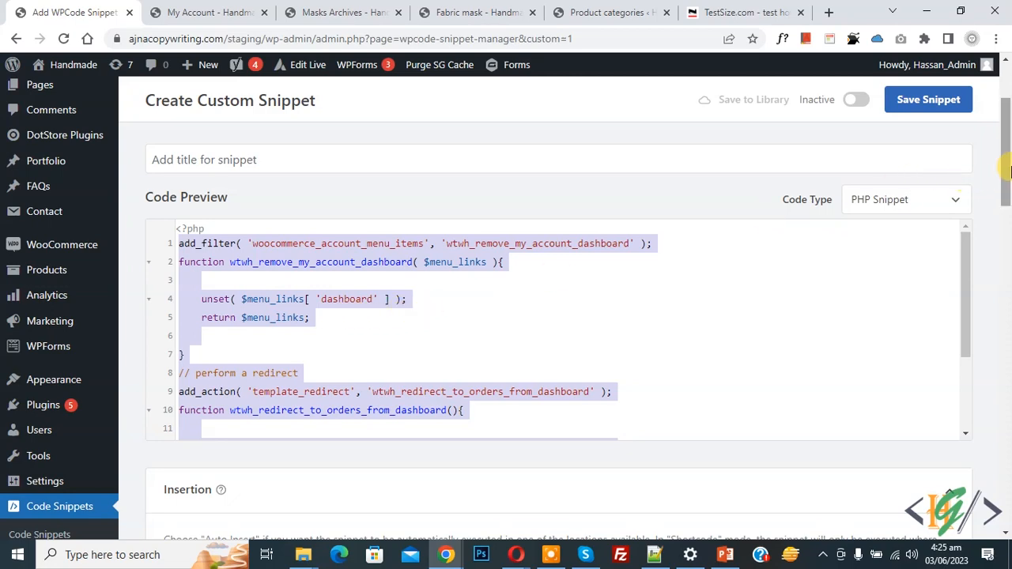
scroll(down, 3)
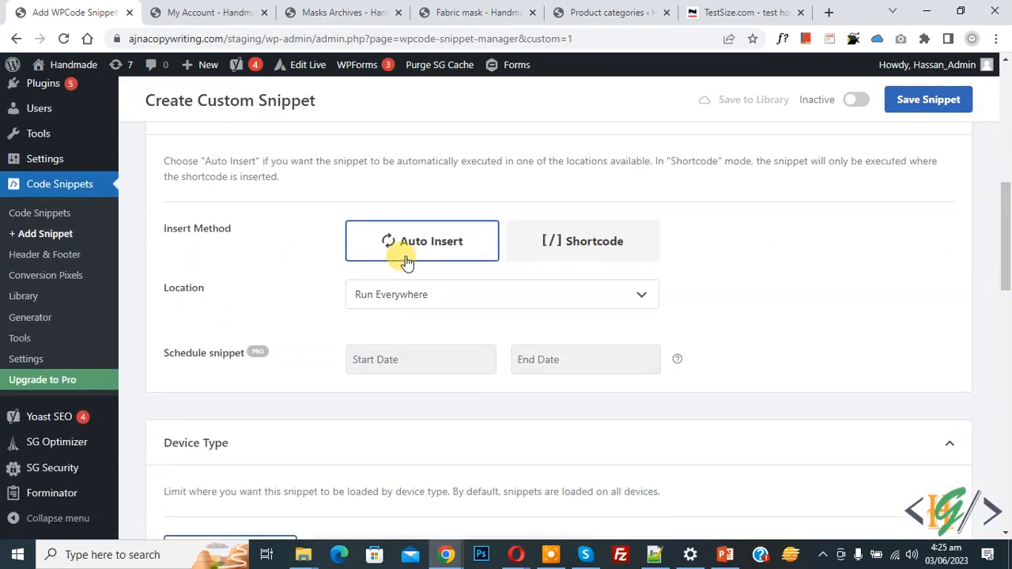
mouse_move(367, 302)
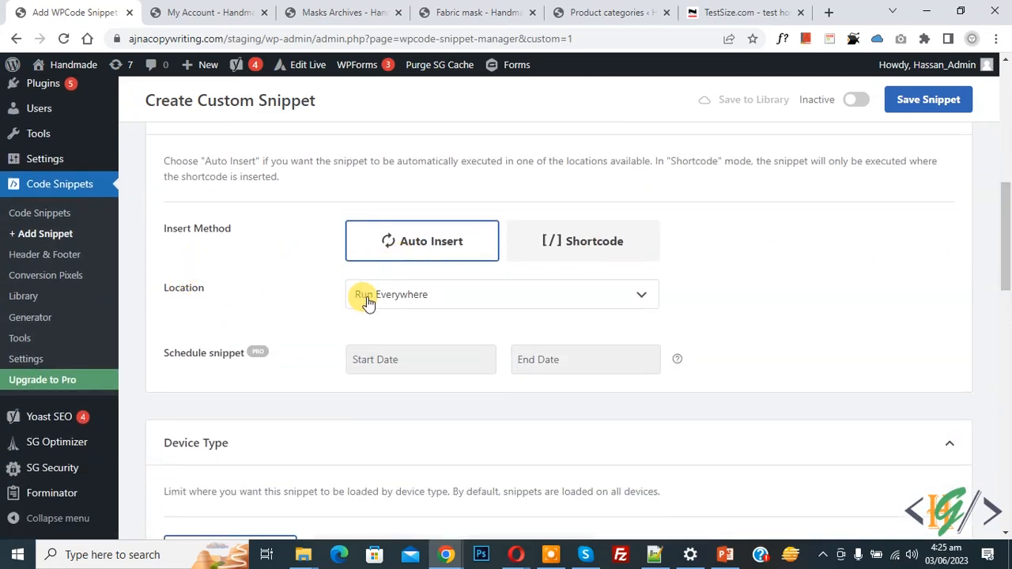
click(857, 98)
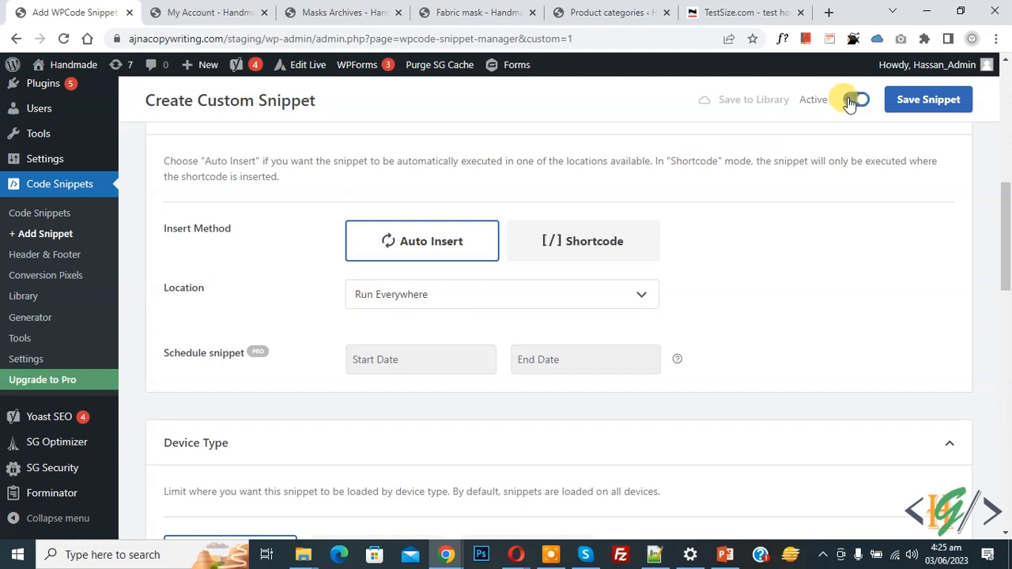
click(928, 98)
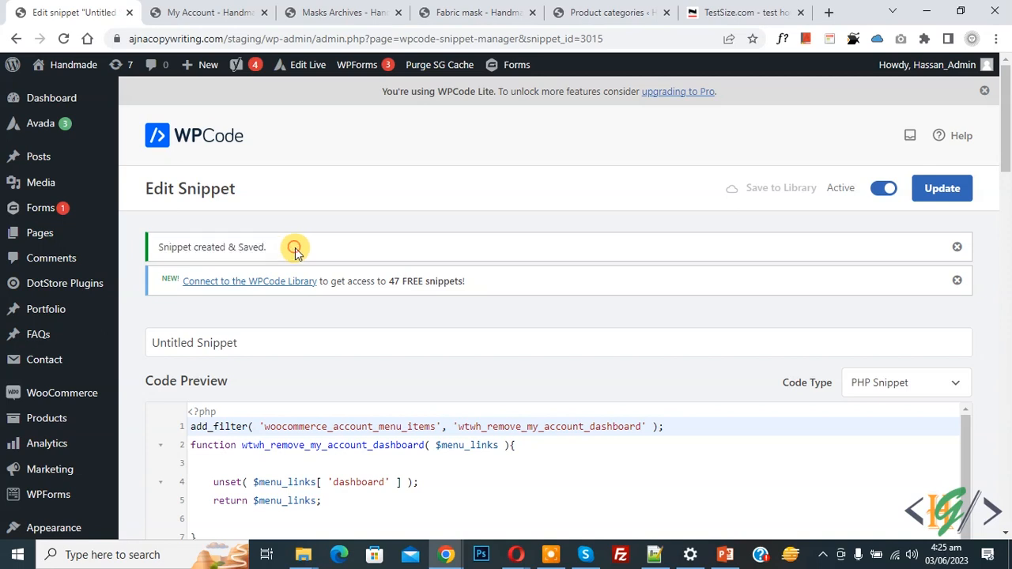
Step: Reload the storefront My Account page and verify it opens on Orders without a Dashboard tab
click(206, 12)
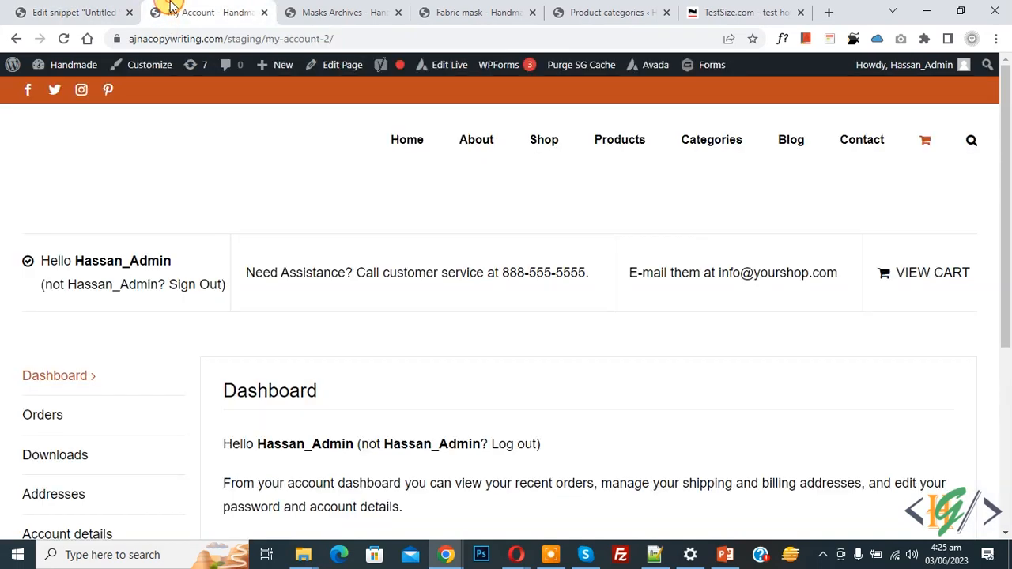
click(53, 414)
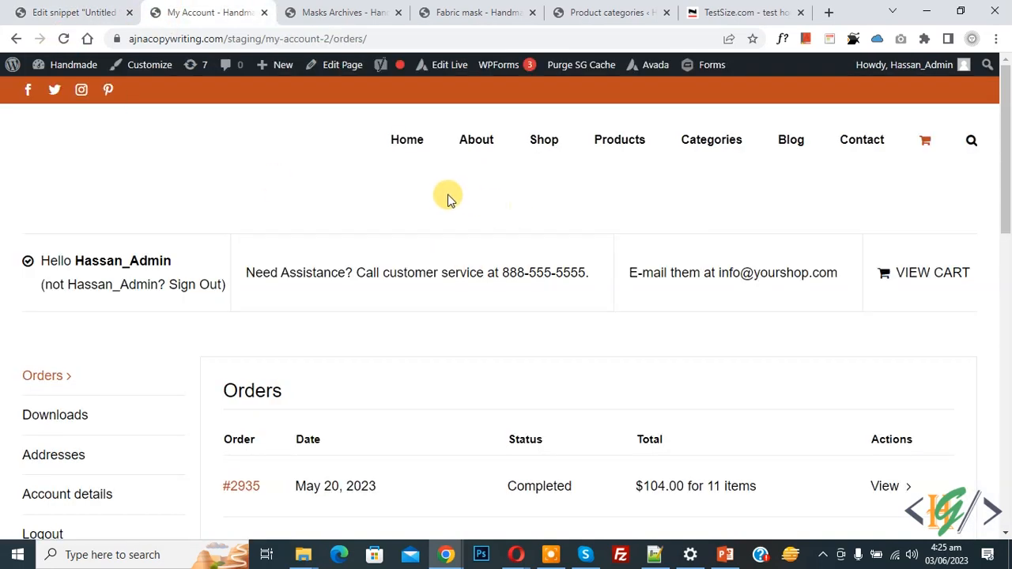
scroll(down, 3)
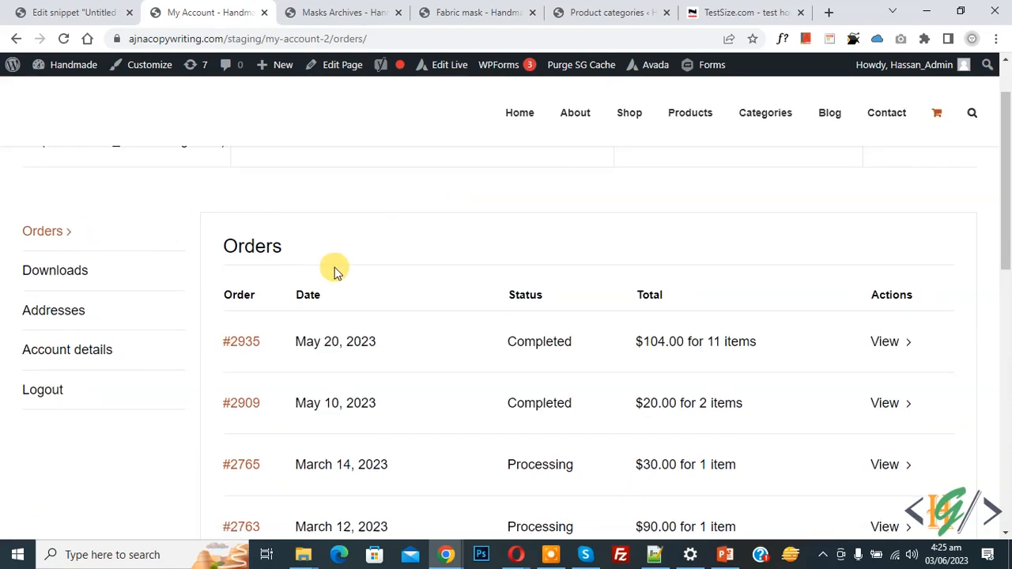
Step: Review the snippet code in the editor, then return to My Account to compare the result
click(72, 13)
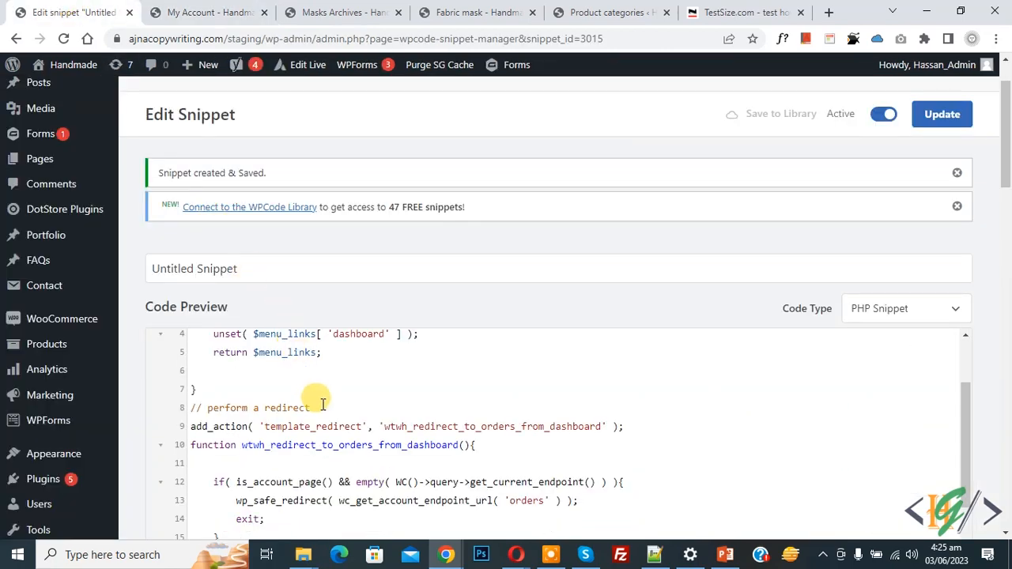
scroll(down, 3)
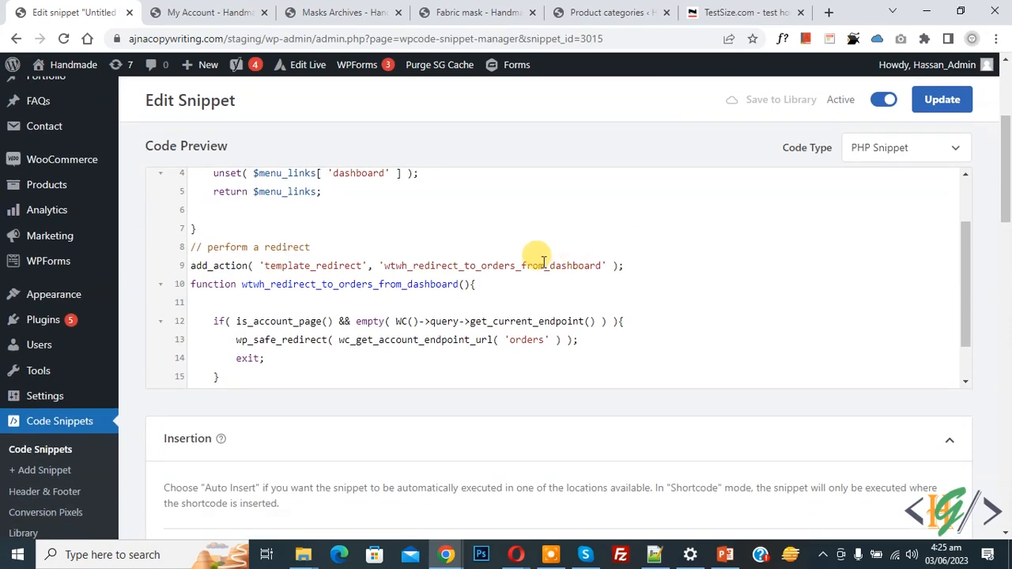
click(209, 13)
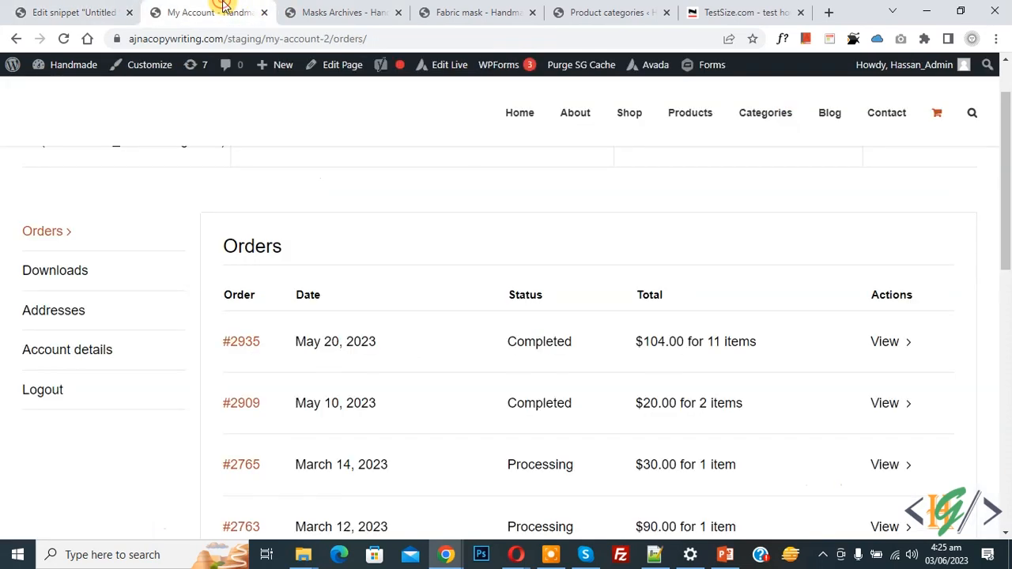
mouse_move(484, 231)
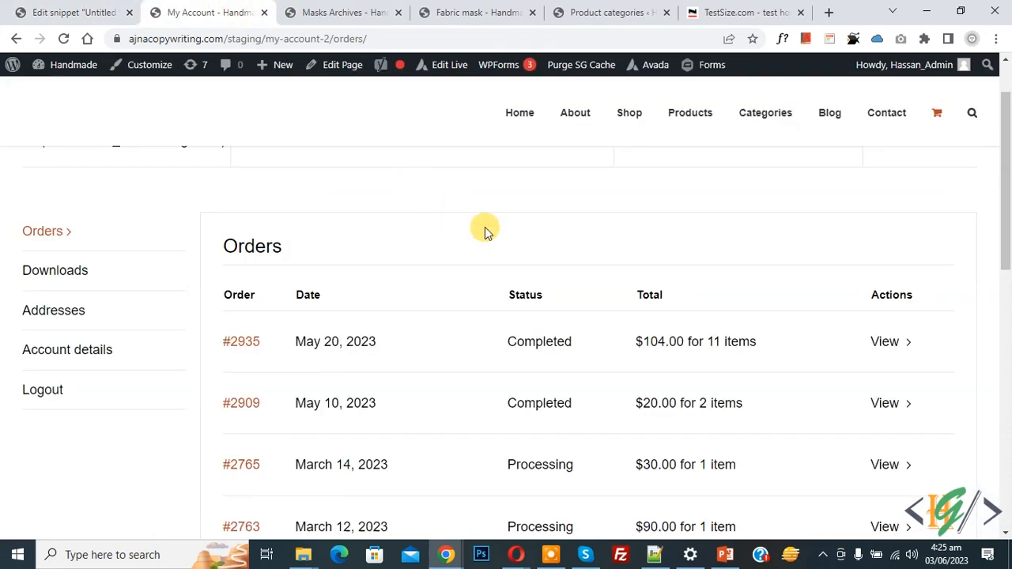